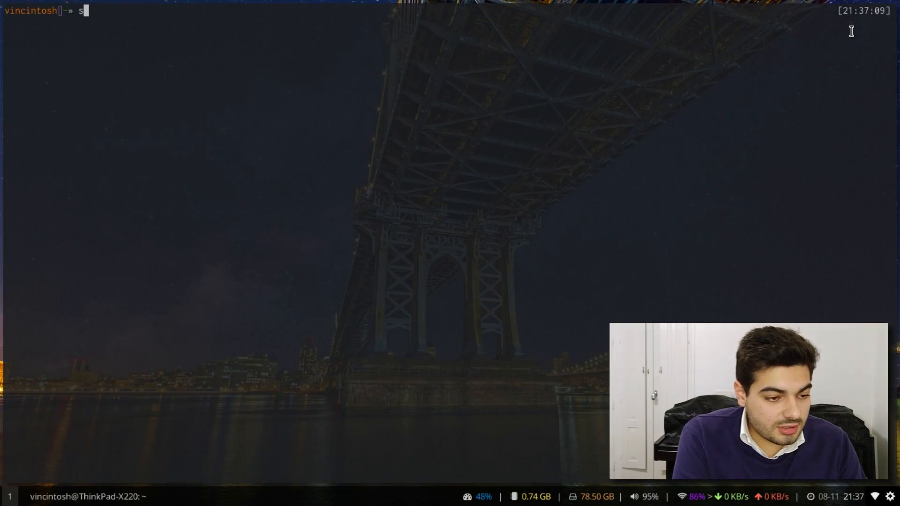
pyautogui.write('sh')
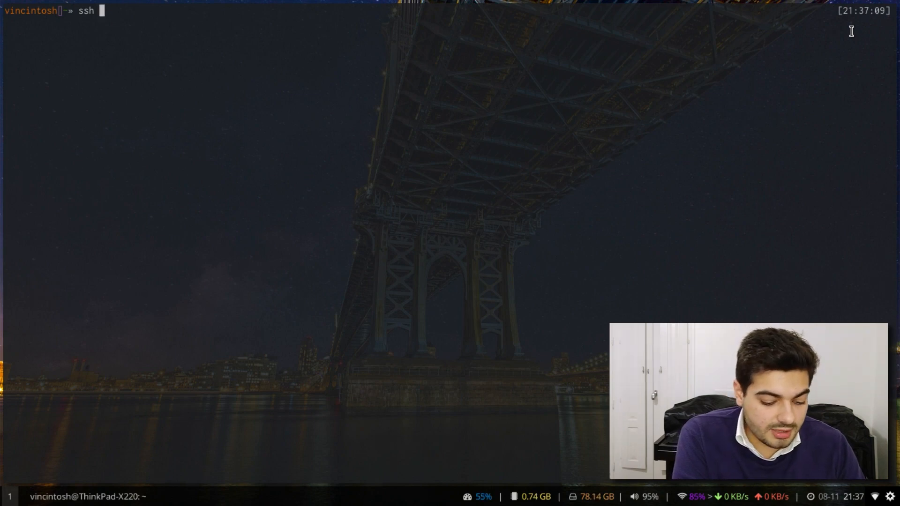
pyautogui.write('vincint')
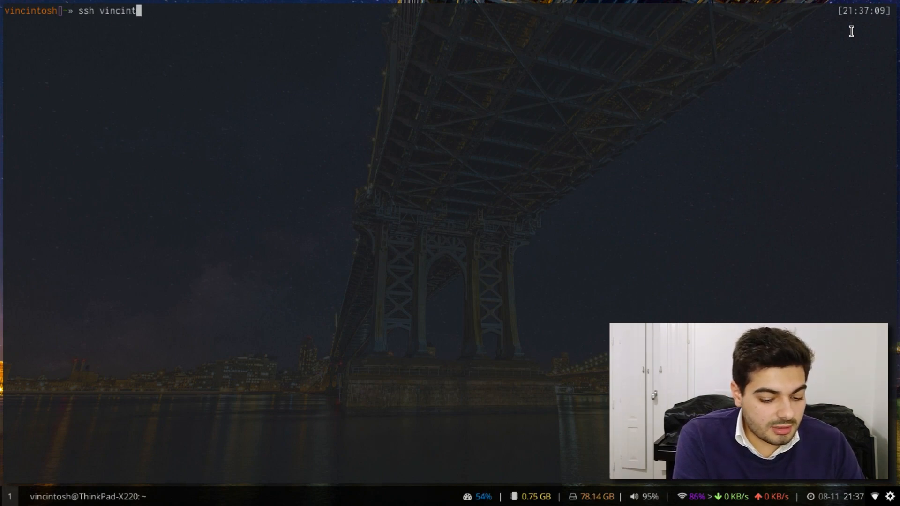
pyautogui.write('osh@')
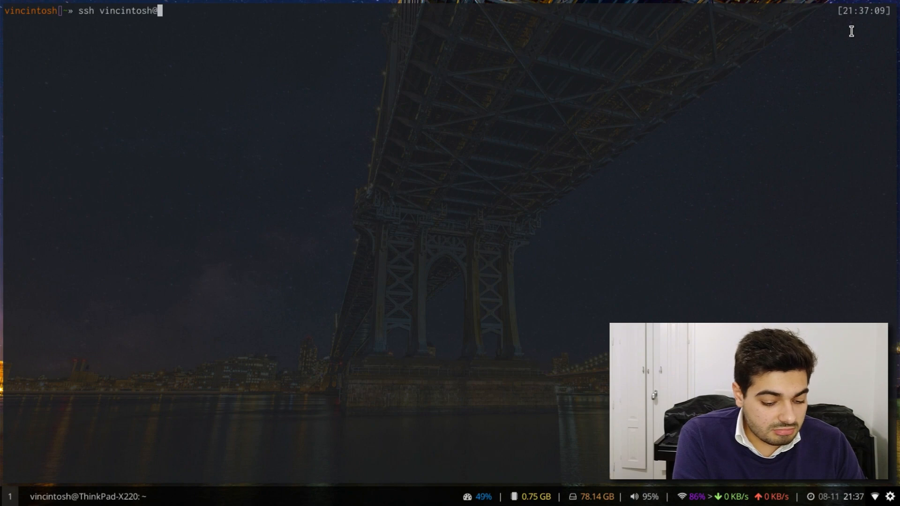
pyautogui.write('192.1')
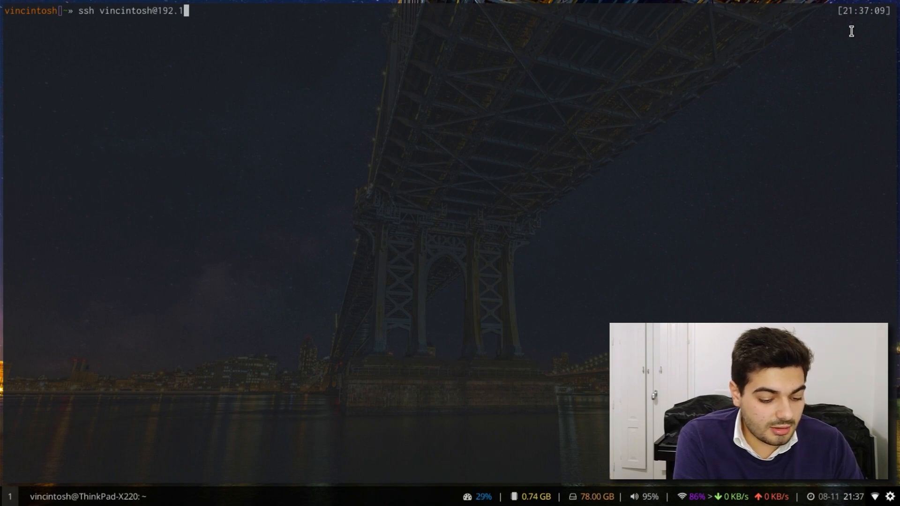
pyautogui.press('Return')
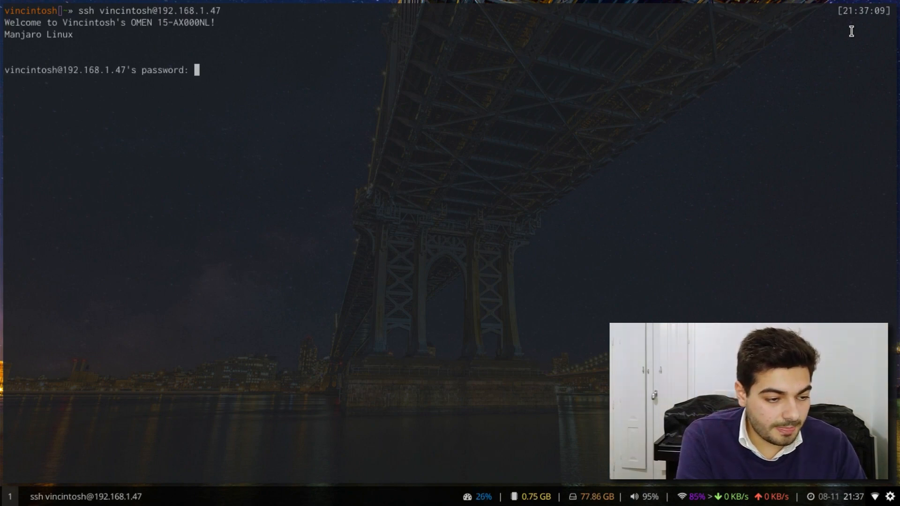
pyautogui.press('Return')
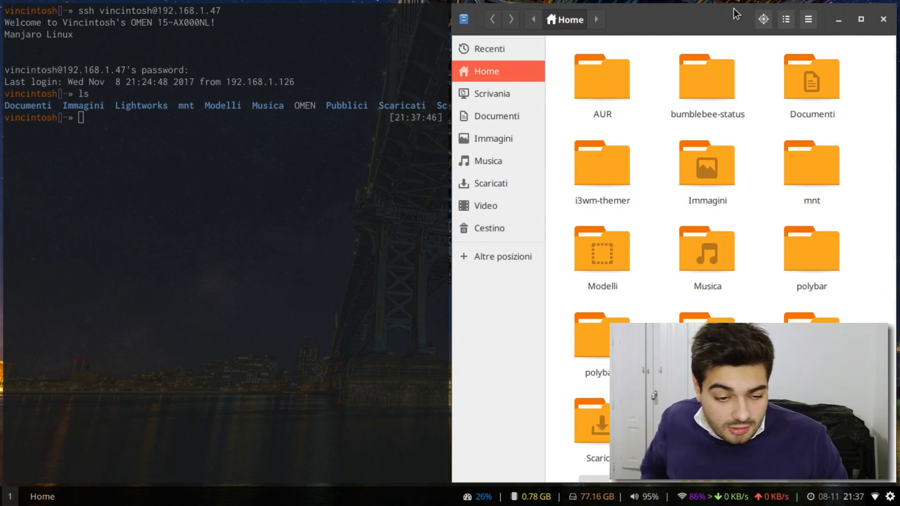
# - Close the SSH session with exit at the remote prompt
pyautogui.click(883, 19)
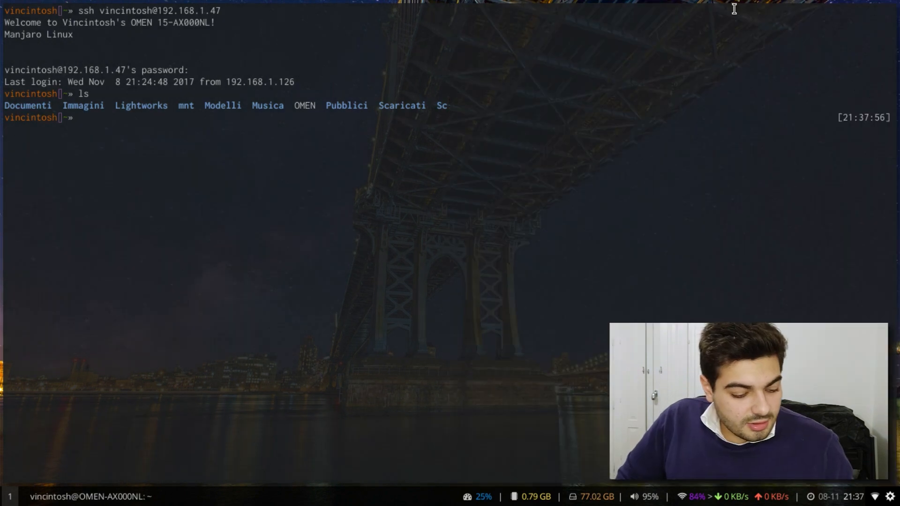
pyautogui.moveTo(306, 104)
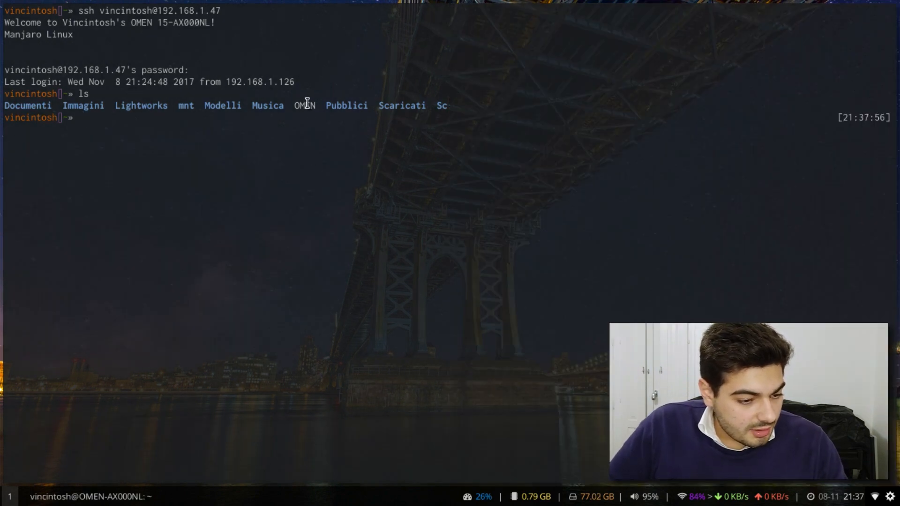
pyautogui.moveTo(293, 105)
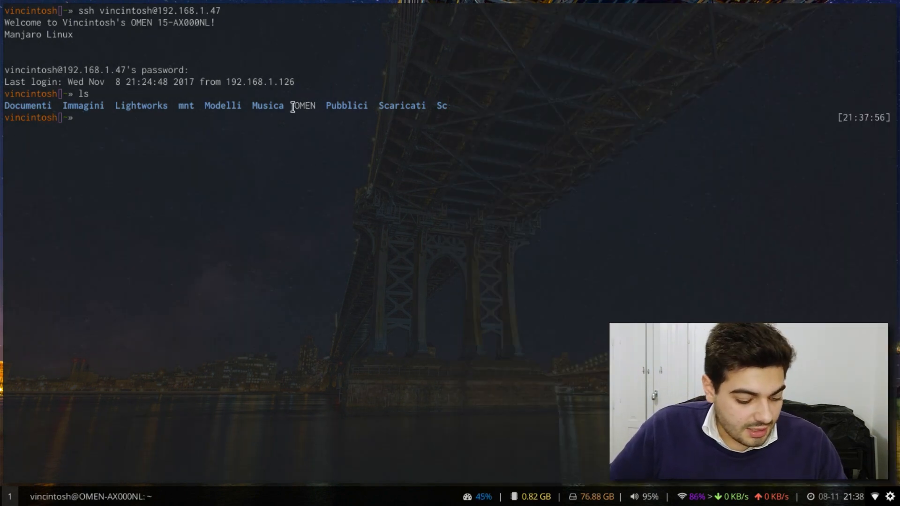
pyautogui.write('exit')
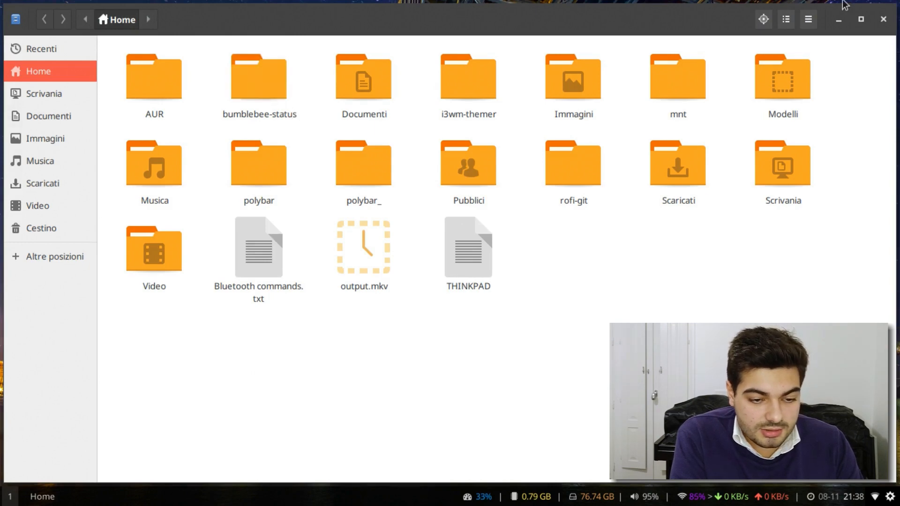
pyautogui.moveTo(625, 62)
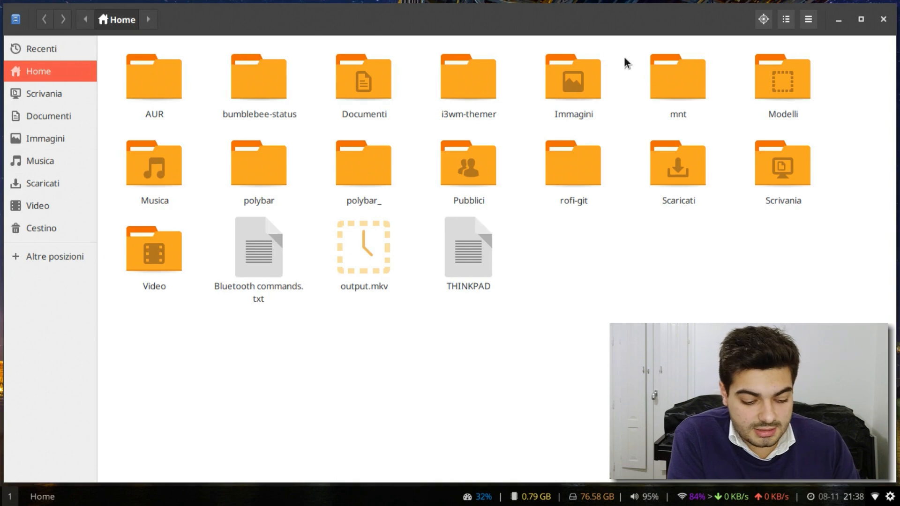
pyautogui.moveTo(676, 75)
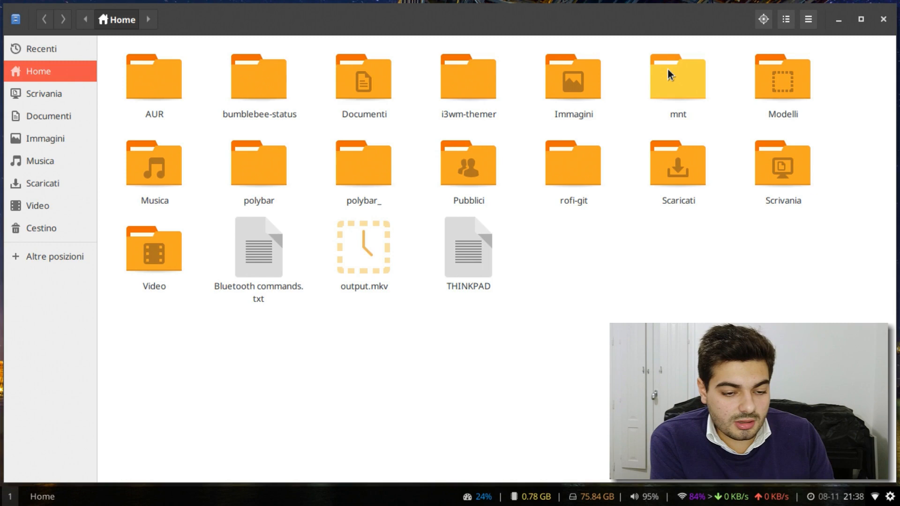
pyautogui.moveTo(645, 4)
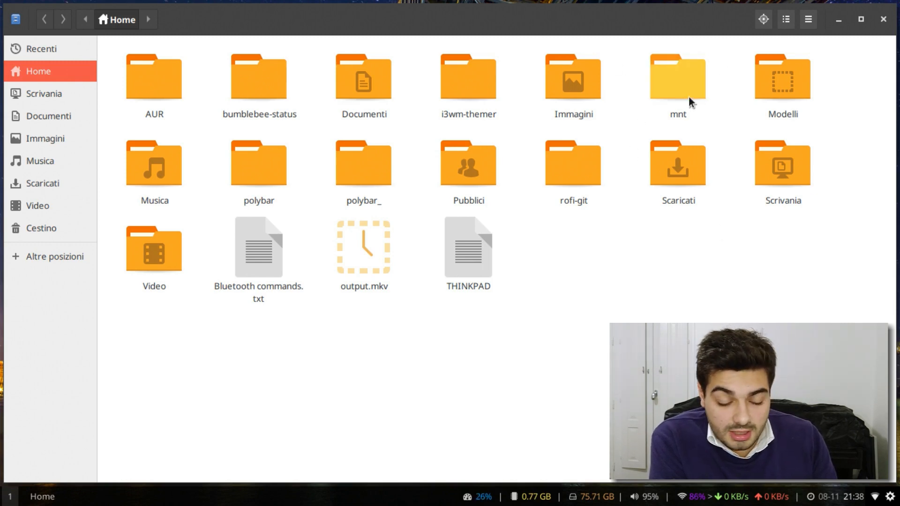
pyautogui.moveTo(671, 76)
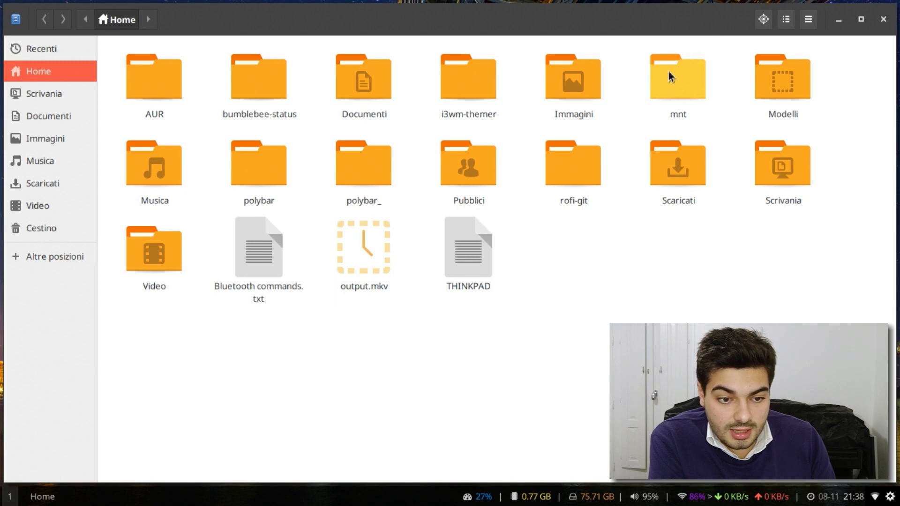
pyautogui.moveTo(689, 69)
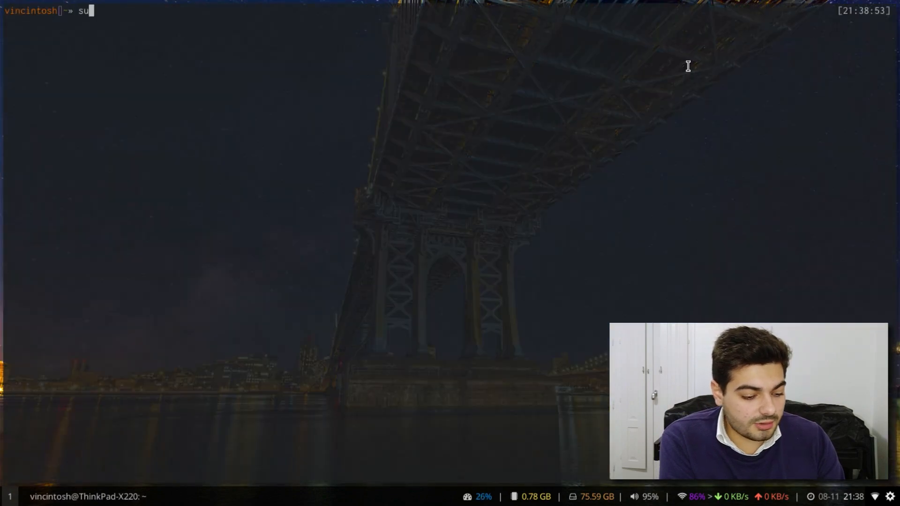
# - Run sudo pacman -S sshfs, see it is up to date, and answer n to skip reinstalling
pyautogui.write('do pacman')
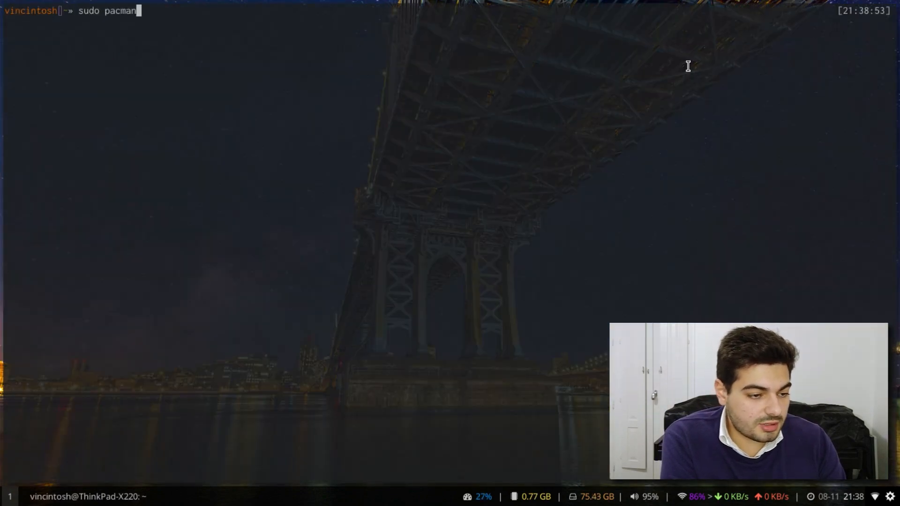
pyautogui.write('-S ssh')
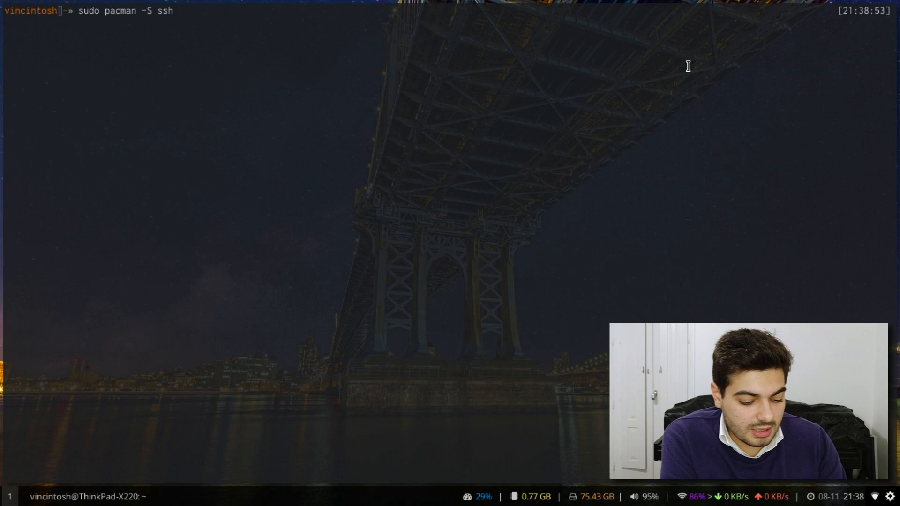
pyautogui.press('Return')
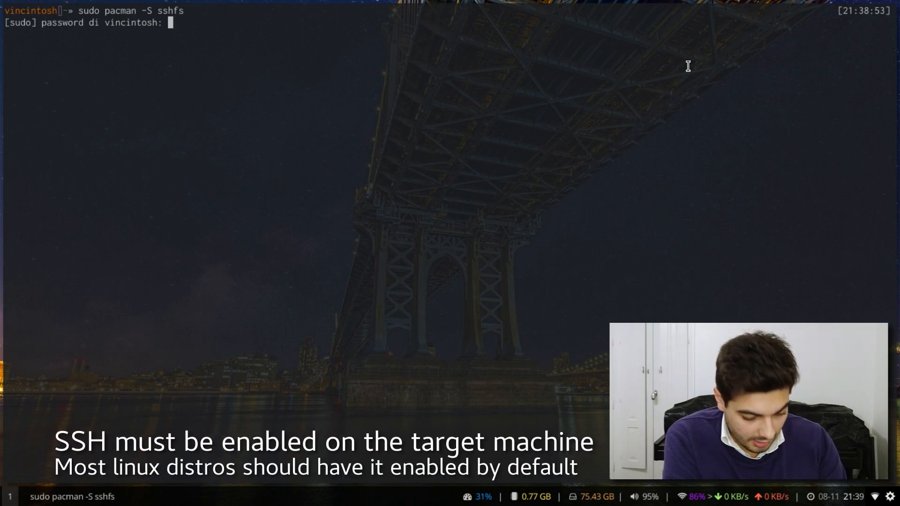
pyautogui.press('Return')
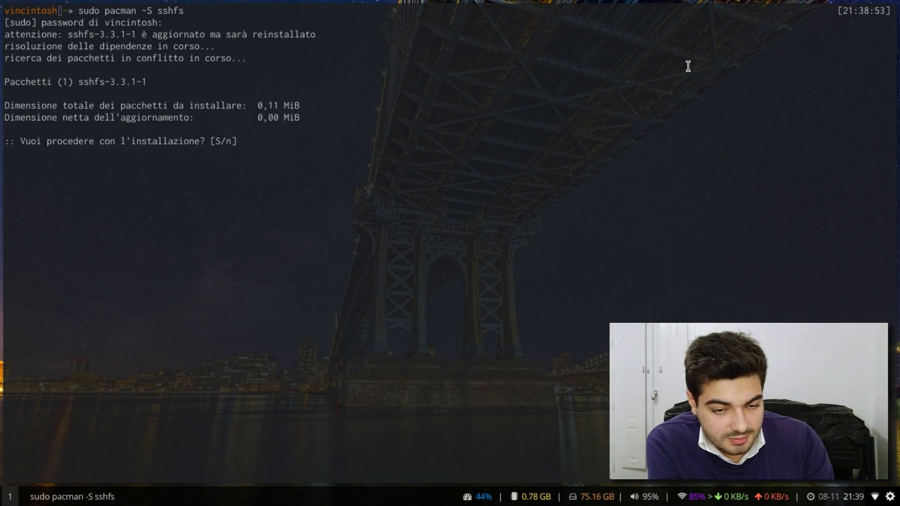
pyautogui.write('n')
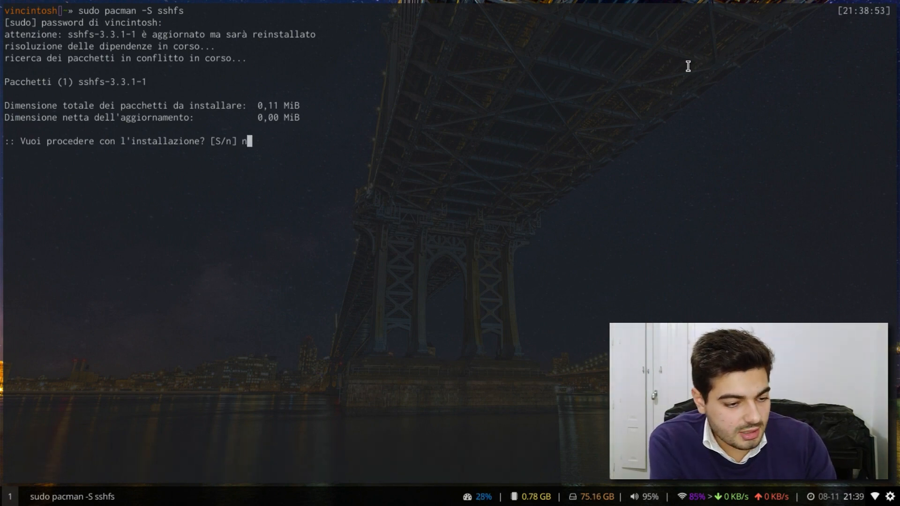
pyautogui.press('Return')
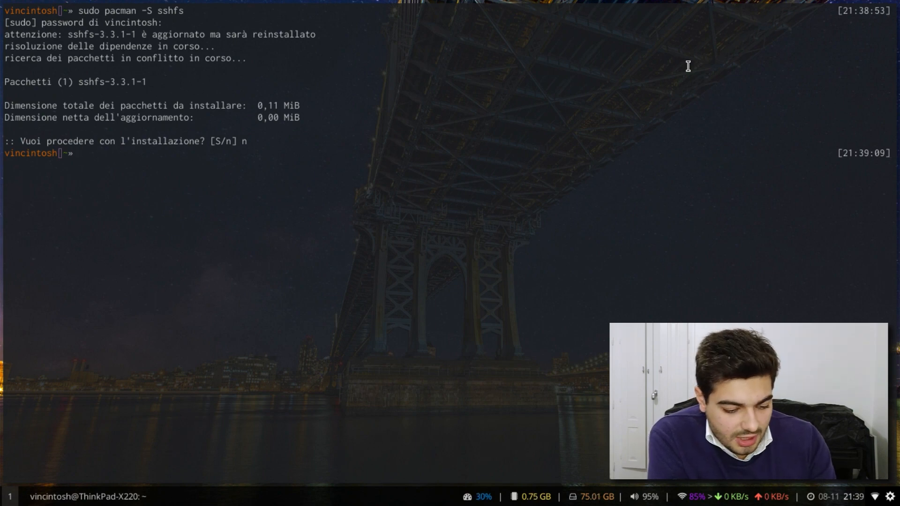
# - Run screenfetch to show the Manjaro system summary with kernel and hardware details
pyautogui.write('screenfetc')
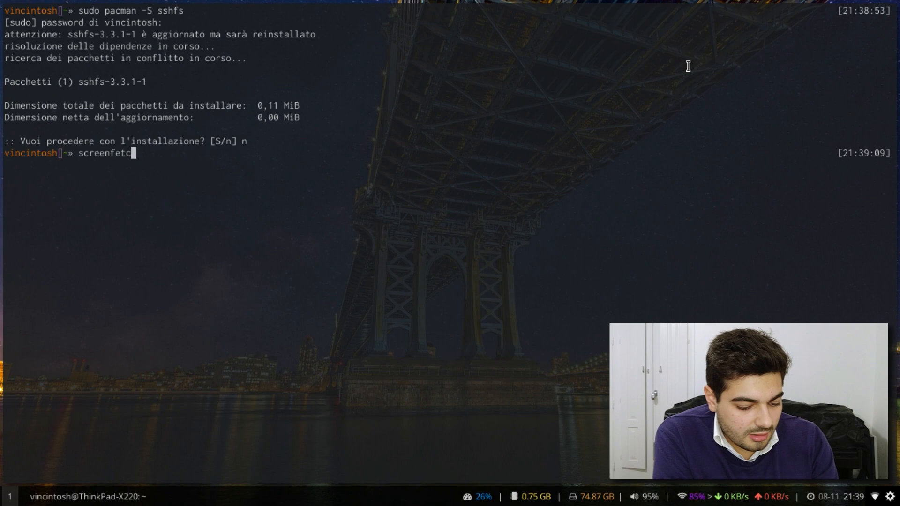
pyautogui.press('Return')
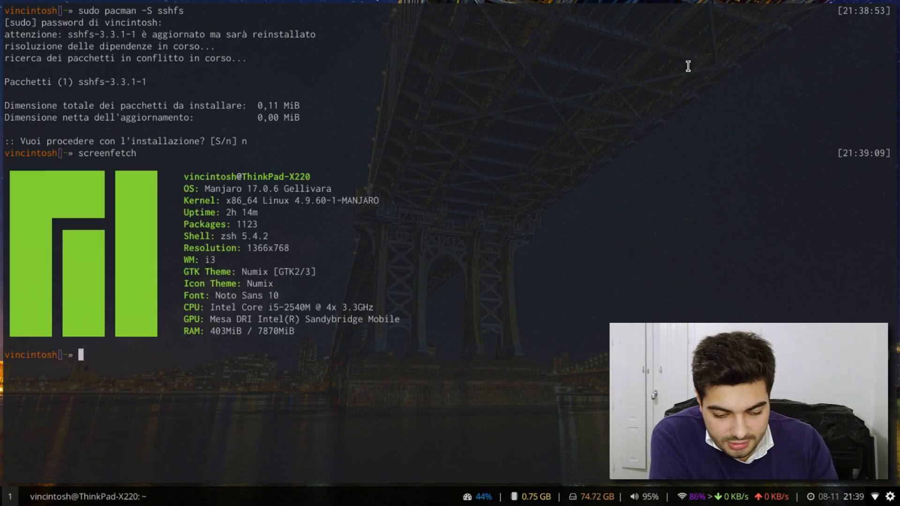
pyautogui.moveTo(515, 162)
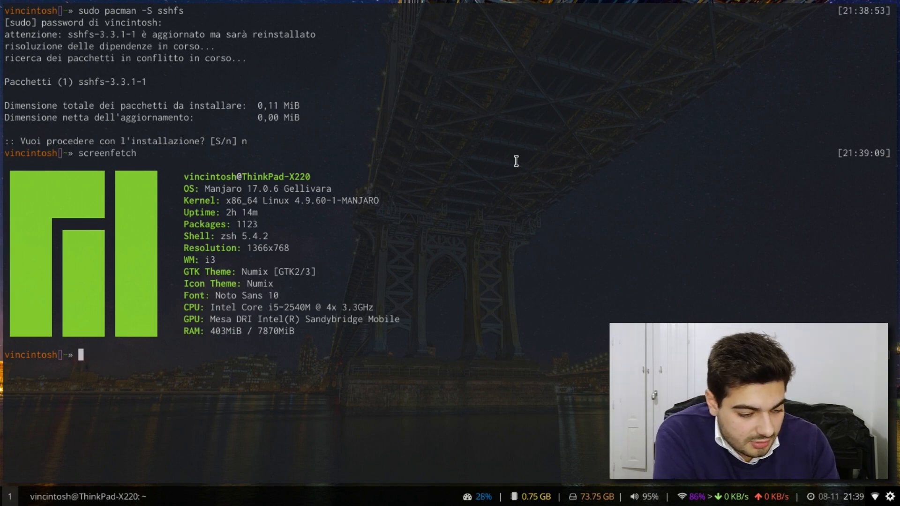
pyautogui.write('ss')
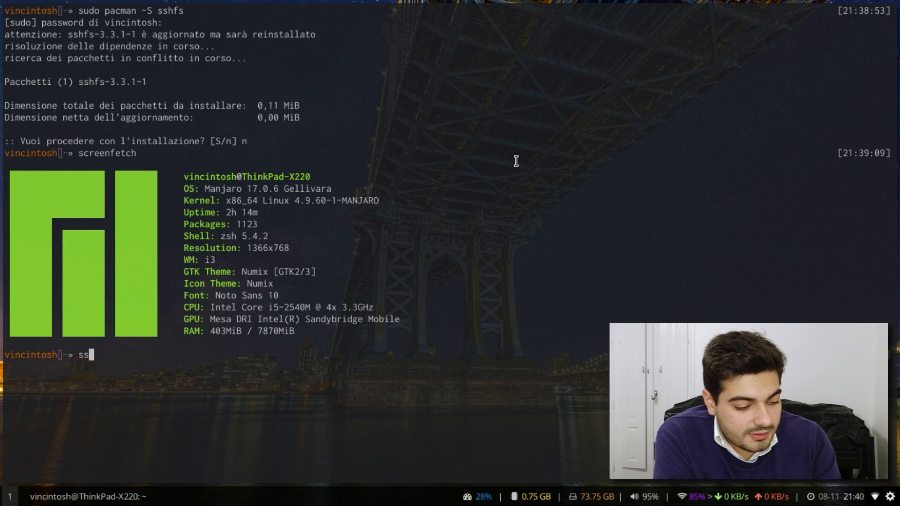
pyautogui.write('hfs')
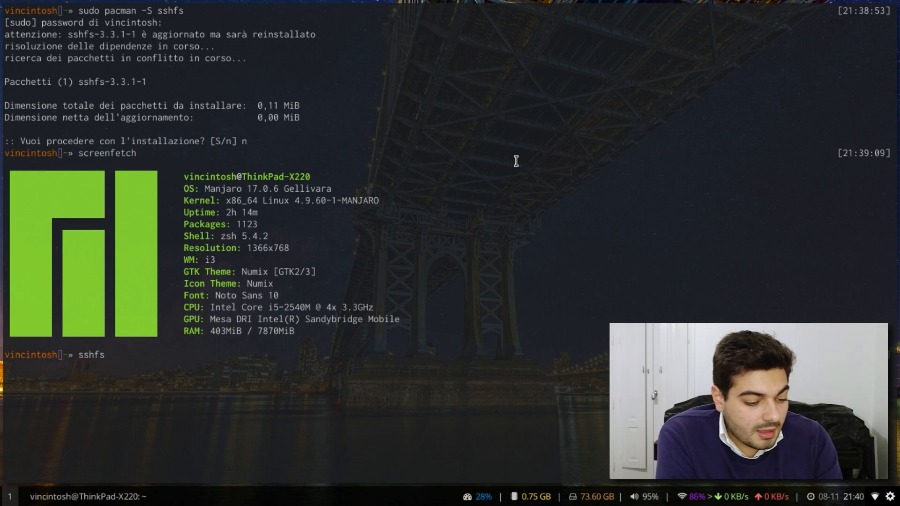
pyautogui.write('vincit+')
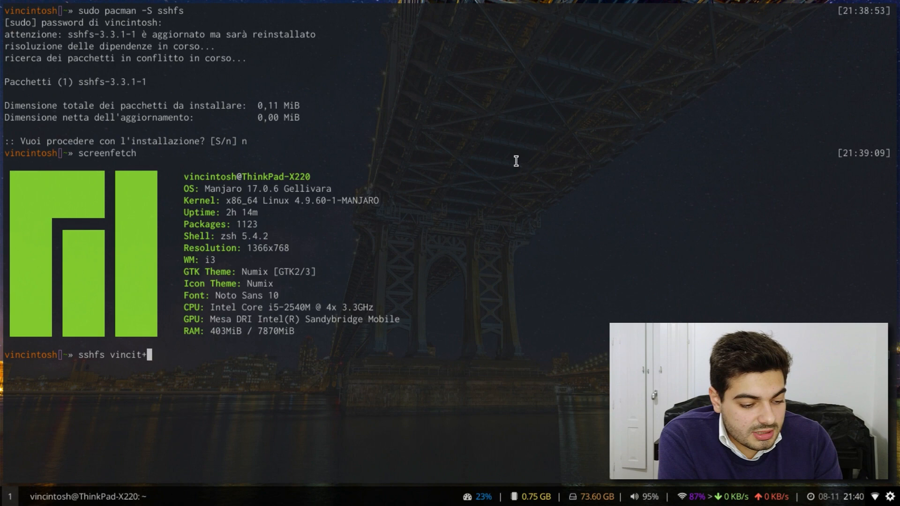
pyautogui.write('osh')
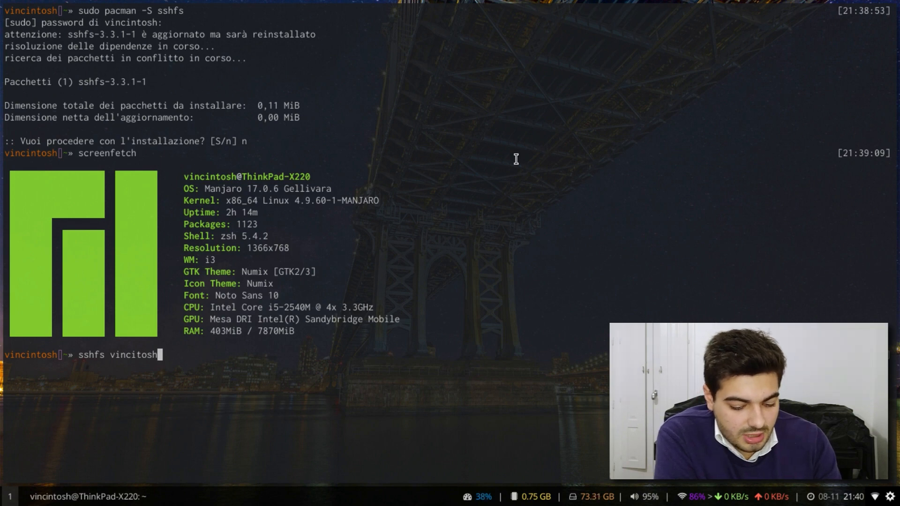
pyautogui.write('@192.16')
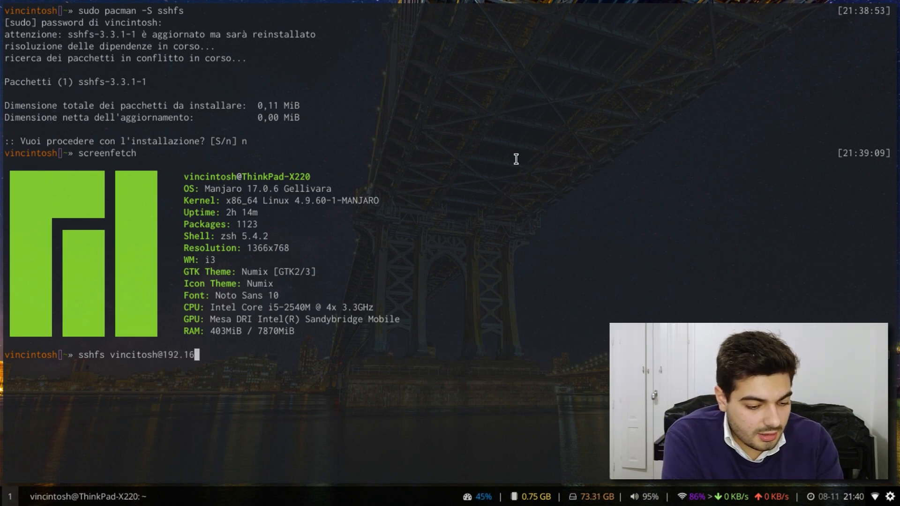
pyautogui.write('8.1')
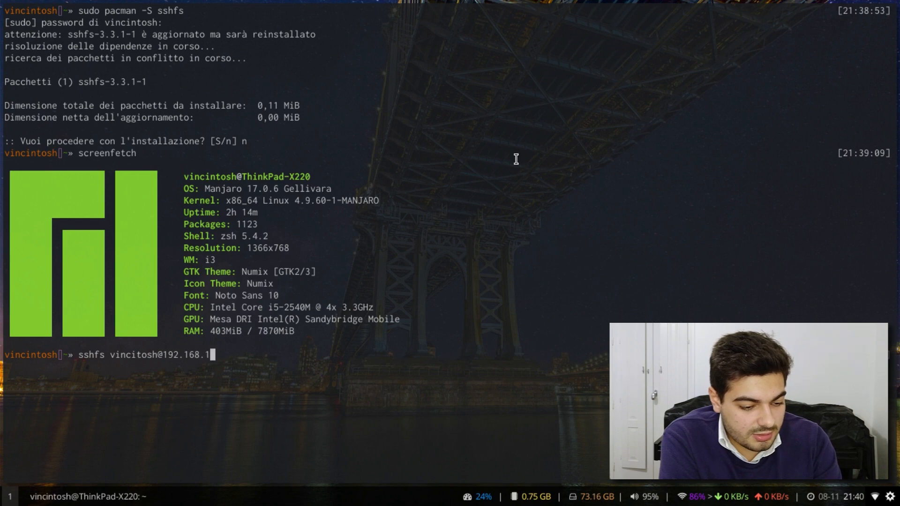
pyautogui.write('47')
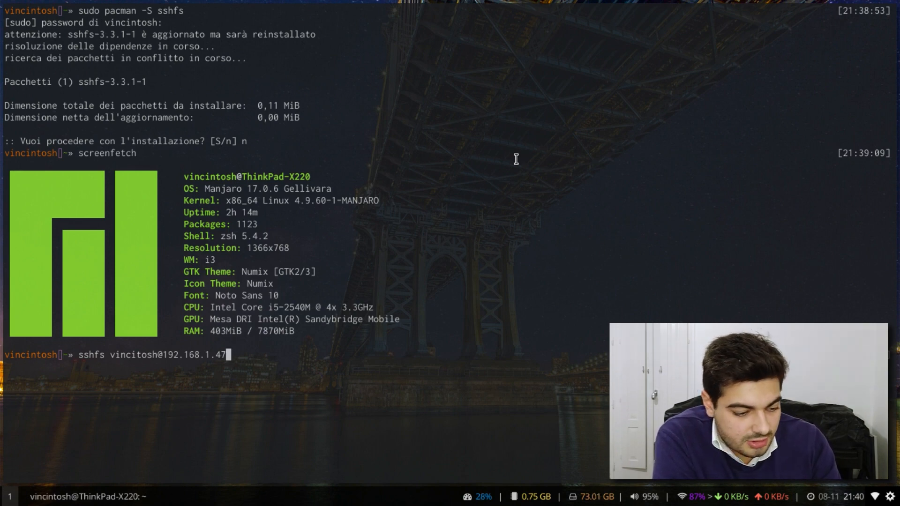
pyautogui.write(':')
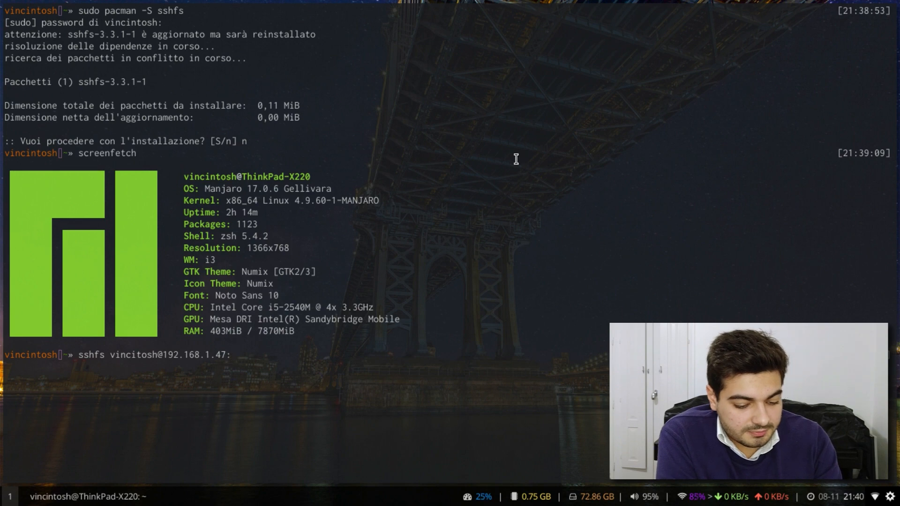
pyautogui.write('/home/')
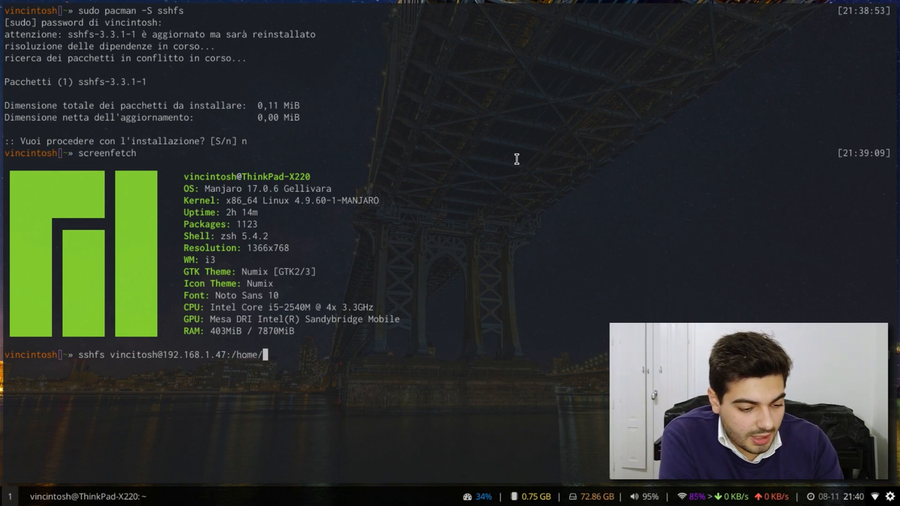
pyautogui.write('vincintosh ~/')
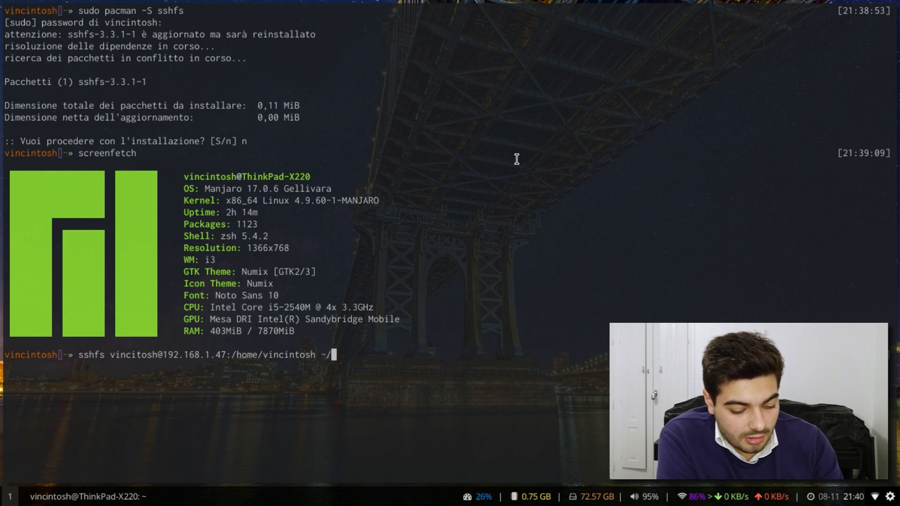
pyautogui.write('mnt')
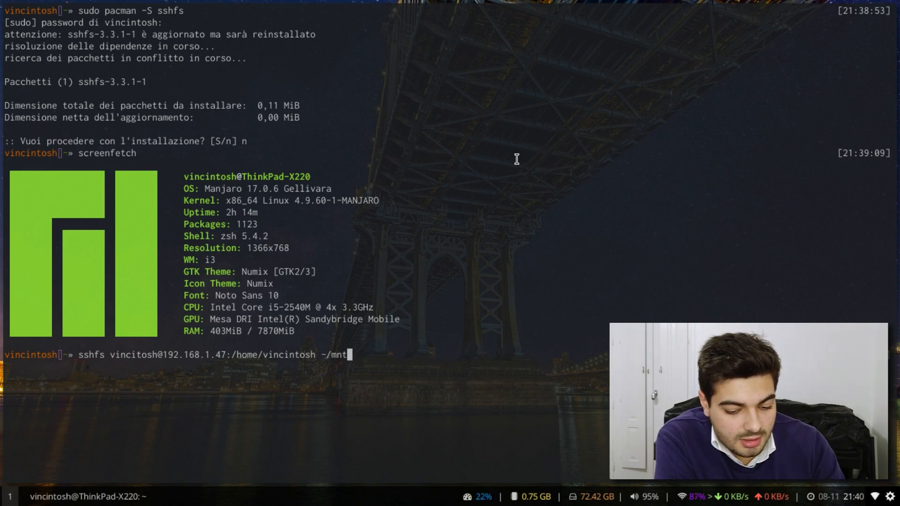
pyautogui.press('Return')
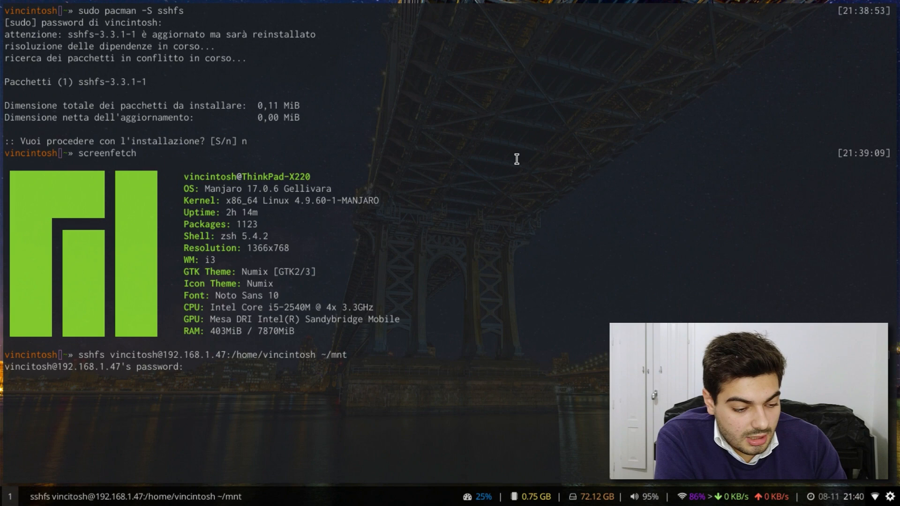
pyautogui.press('Return')
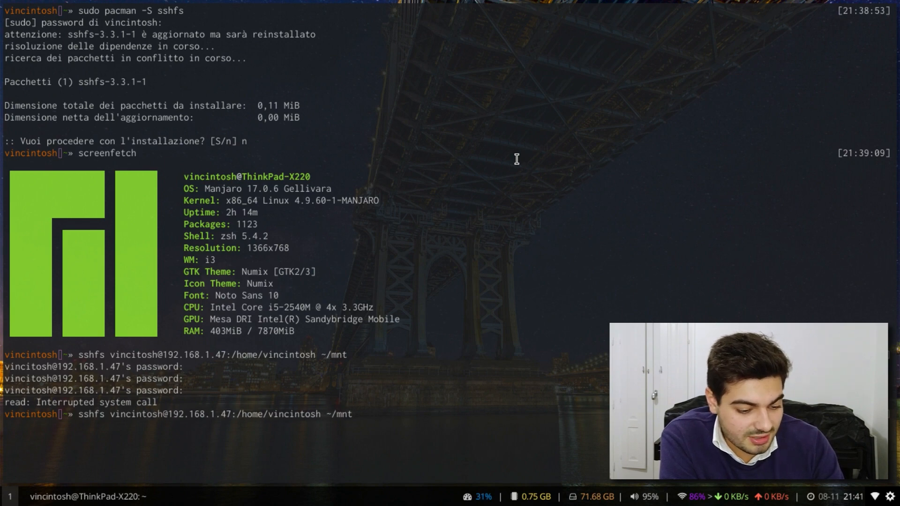
# - Recall the sshfs command and enter the password again to complete the mount
pyautogui.press('Return')
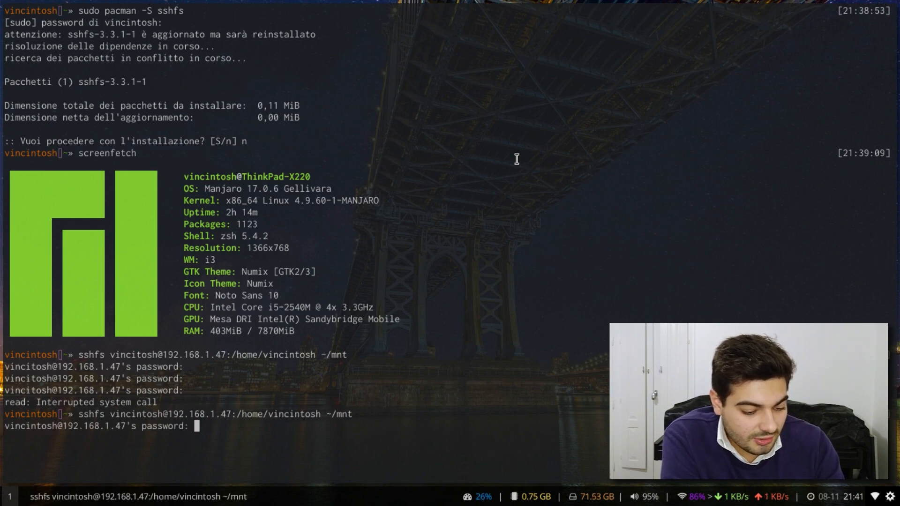
pyautogui.press('Return')
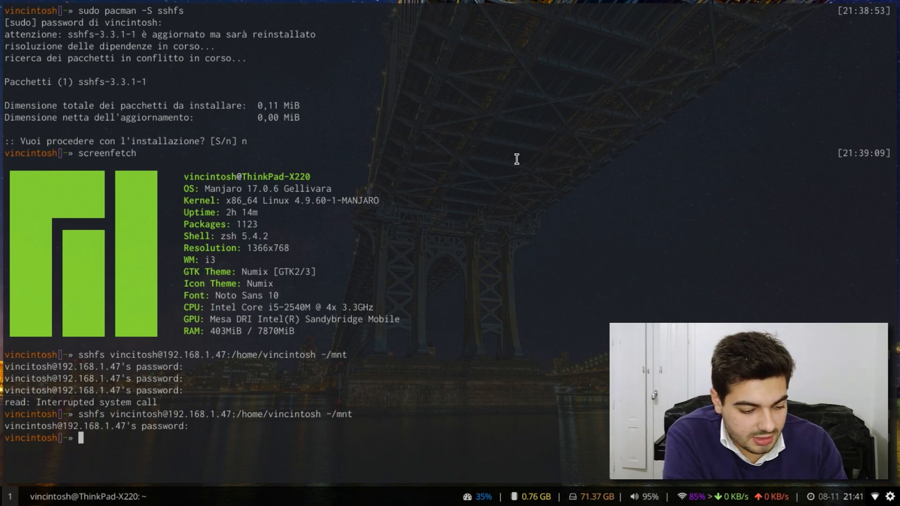
# - List home, change into ~/mnt and cat the OMEN note from the remote machine
pyautogui.write('ls')
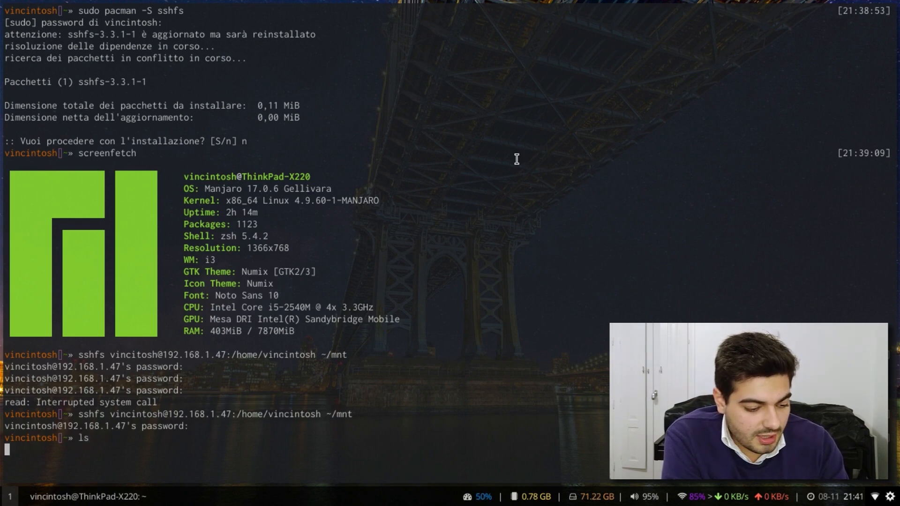
pyautogui.press('Return')
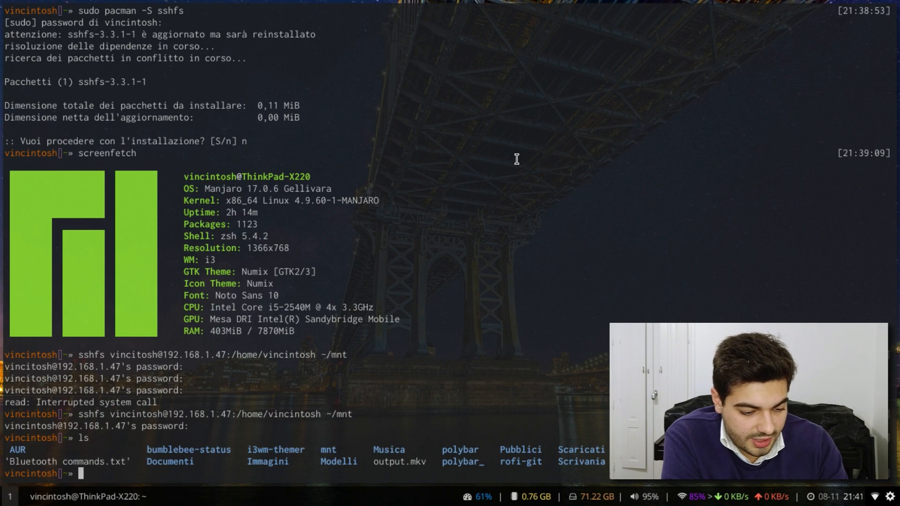
pyautogui.moveTo(326, 441)
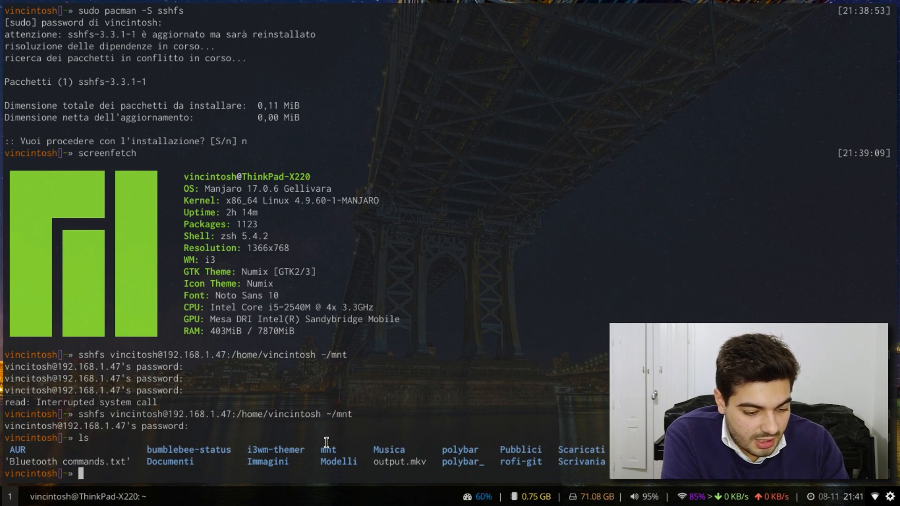
pyautogui.write('cd mn')
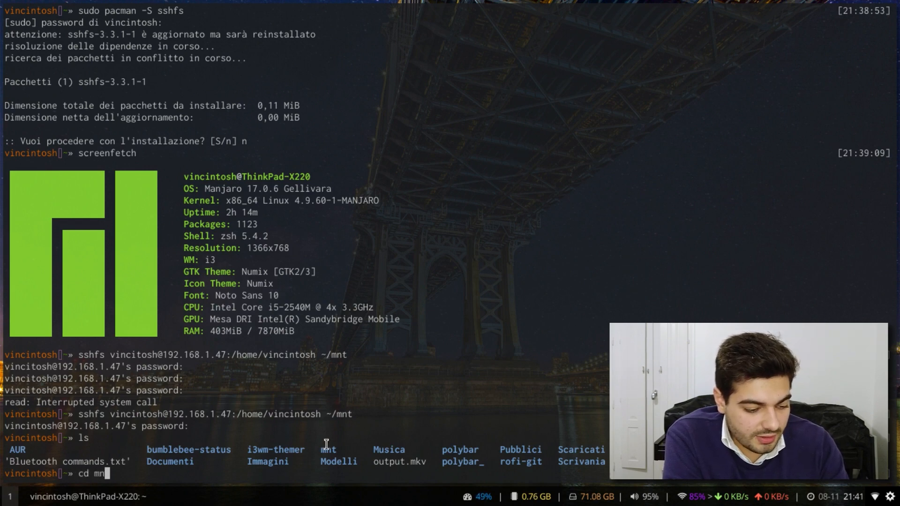
pyautogui.press('Return')
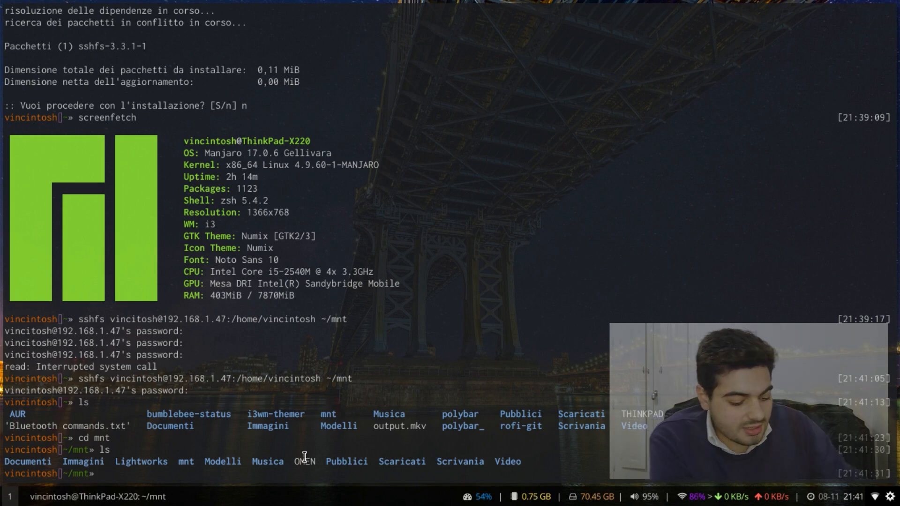
pyautogui.write('cat OMEN')
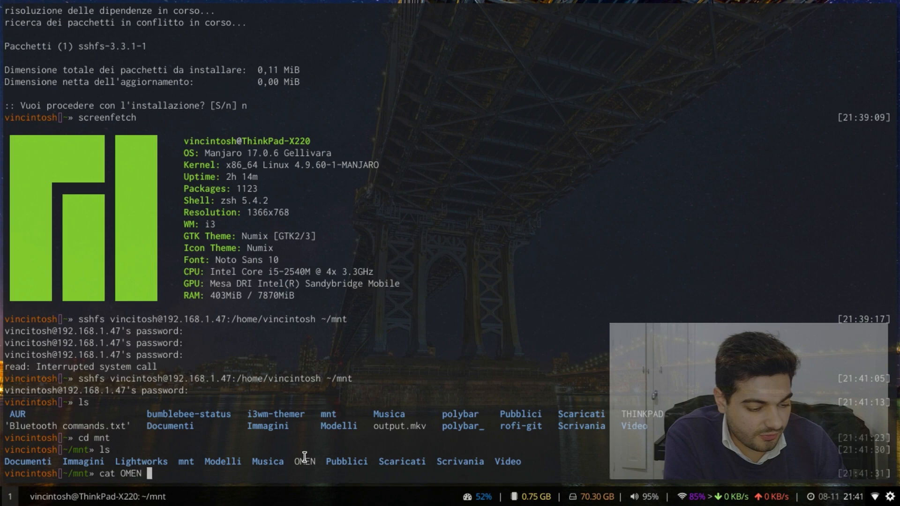
pyautogui.press('Return')
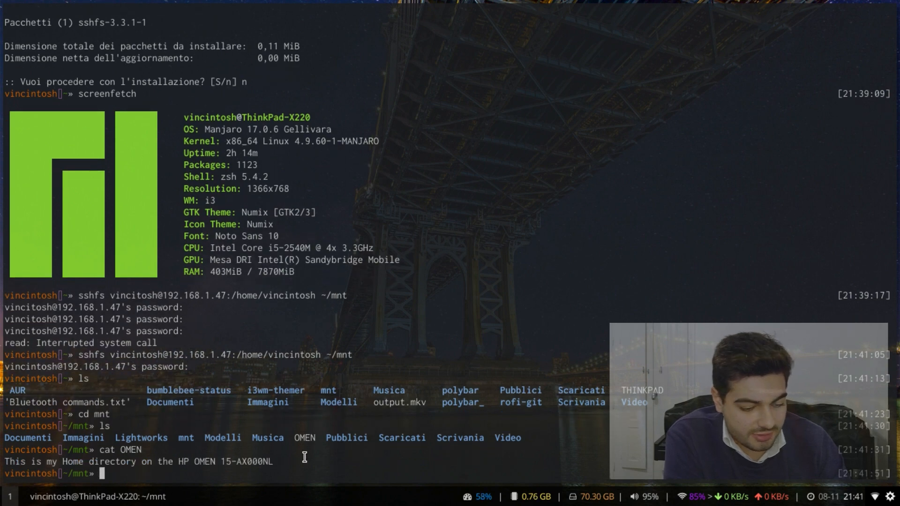
# - Go back up to the local home and cat the THINKPAD note
pyautogui.write('cd ..')
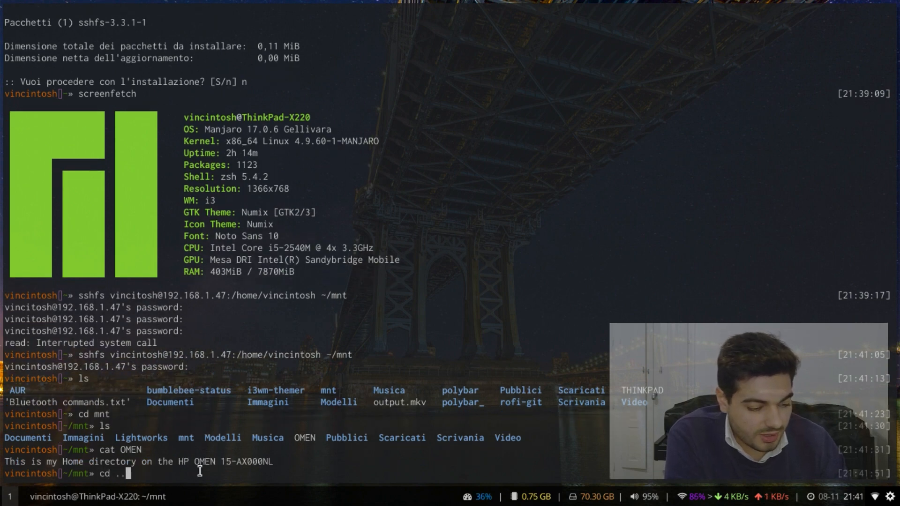
pyautogui.write('cat TH')
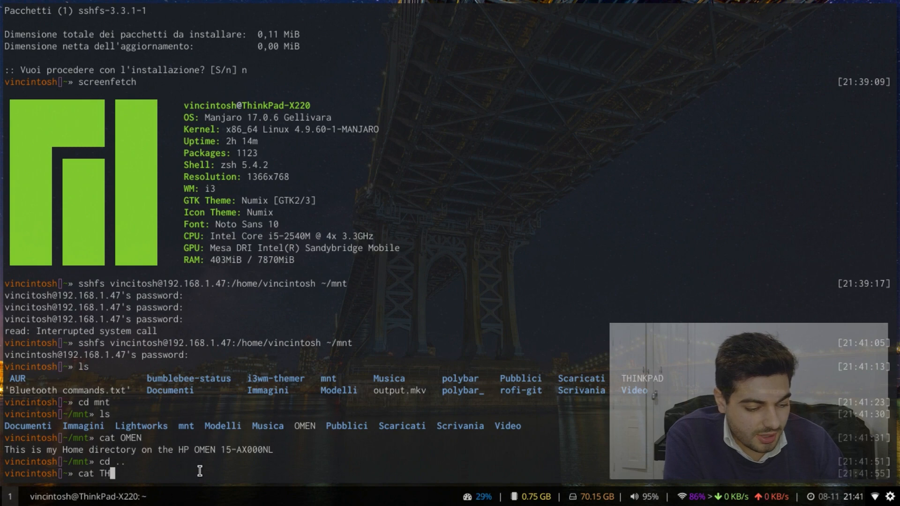
pyautogui.press('Return')
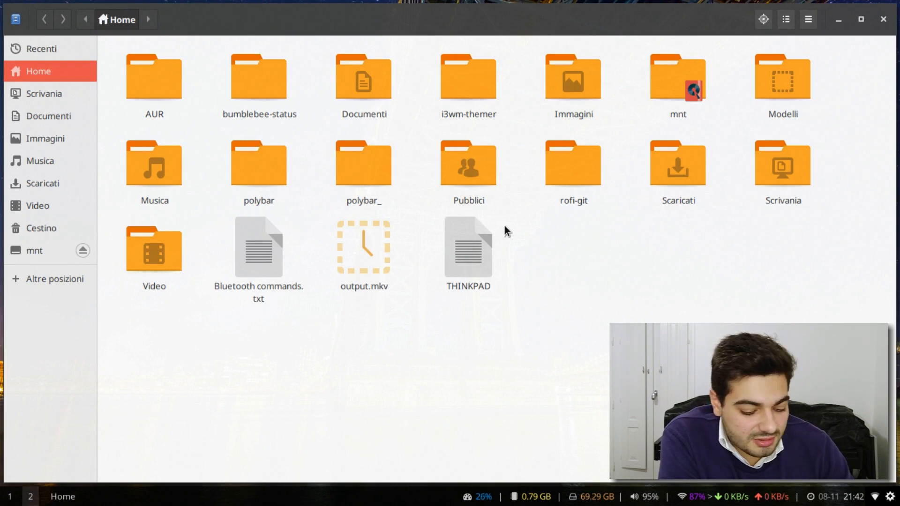
pyautogui.moveTo(678, 95)
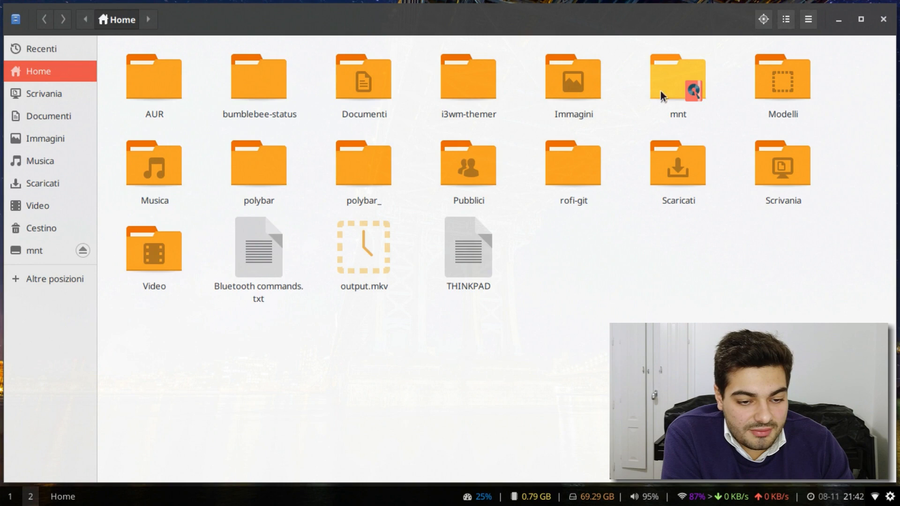
pyautogui.moveTo(695, 65)
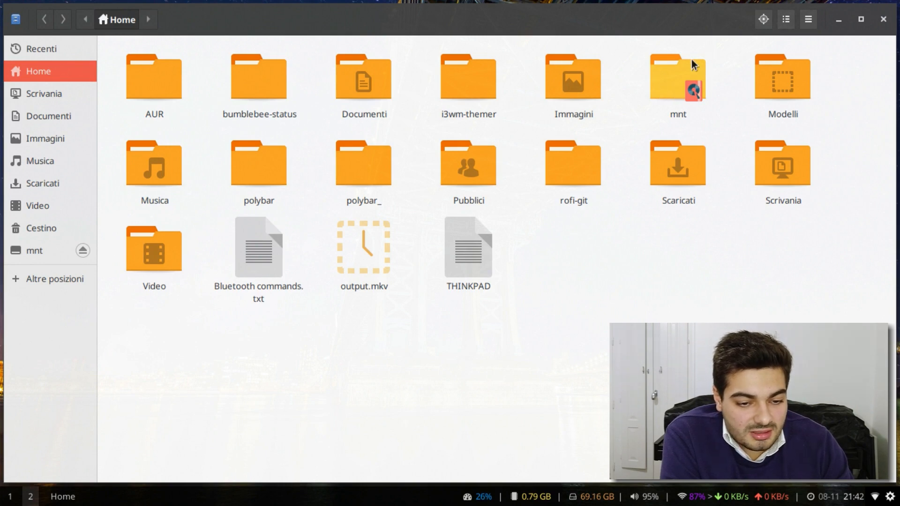
pyautogui.doubleClick(678, 76)
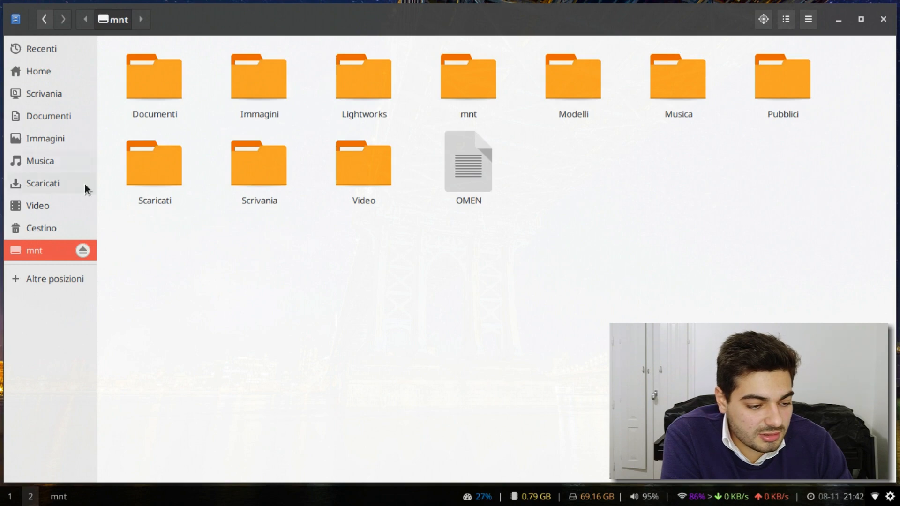
pyautogui.moveTo(46, 254)
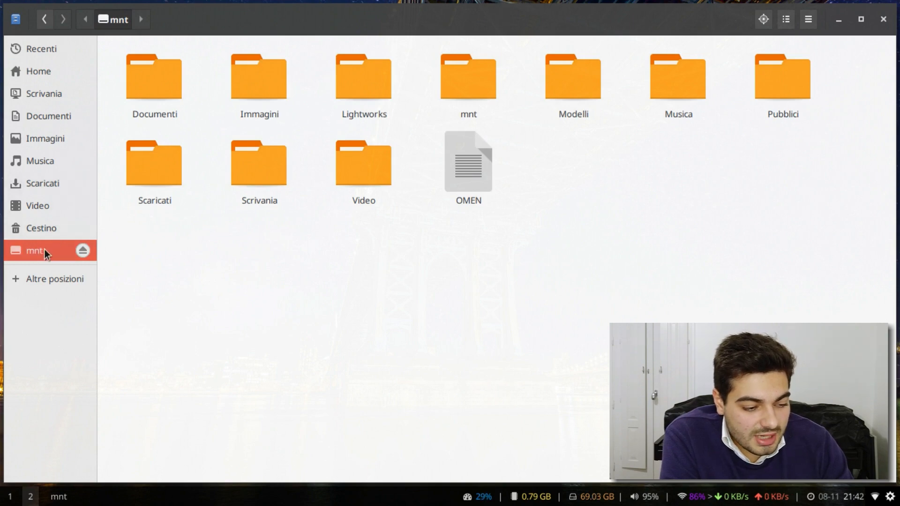
pyautogui.moveTo(39, 257)
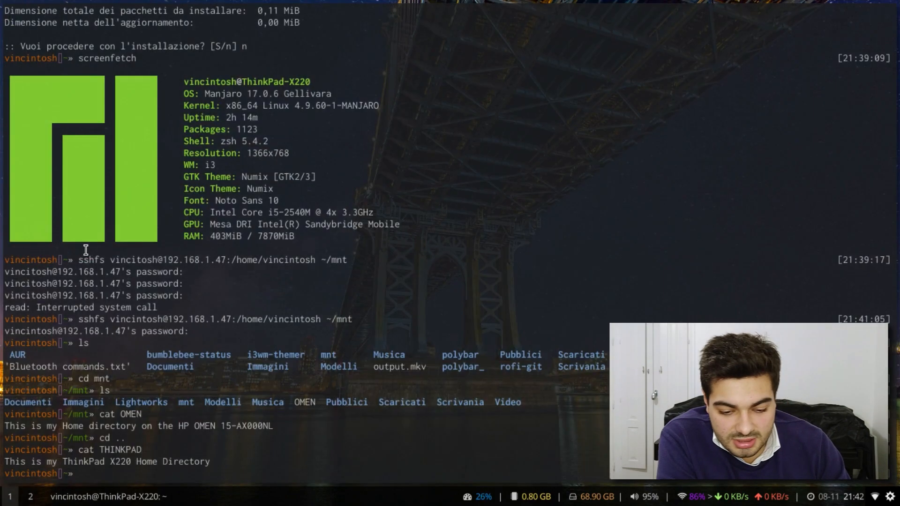
pyautogui.write('cd')
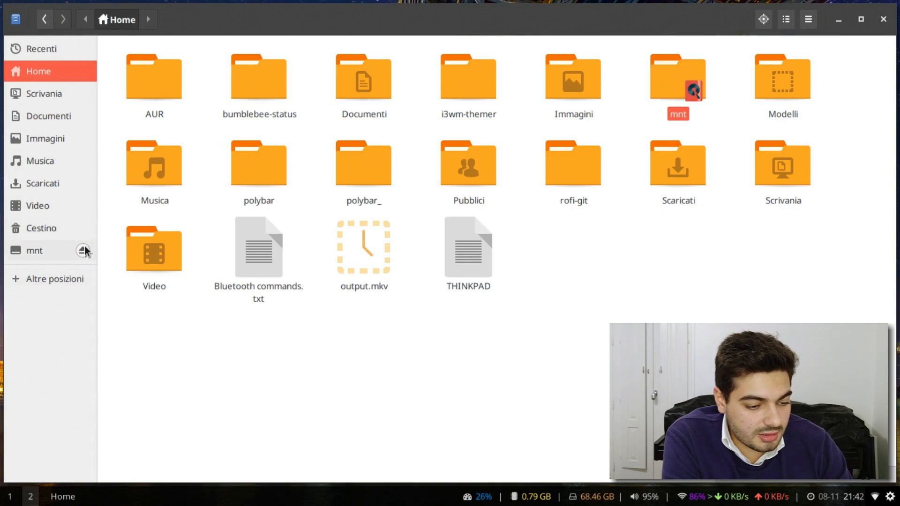
pyautogui.moveTo(422, 285)
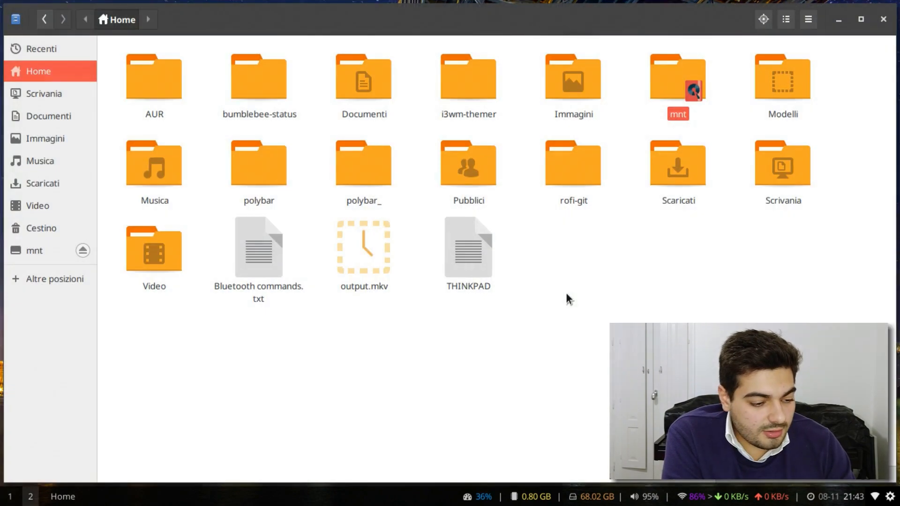
pyautogui.moveTo(83, 251)
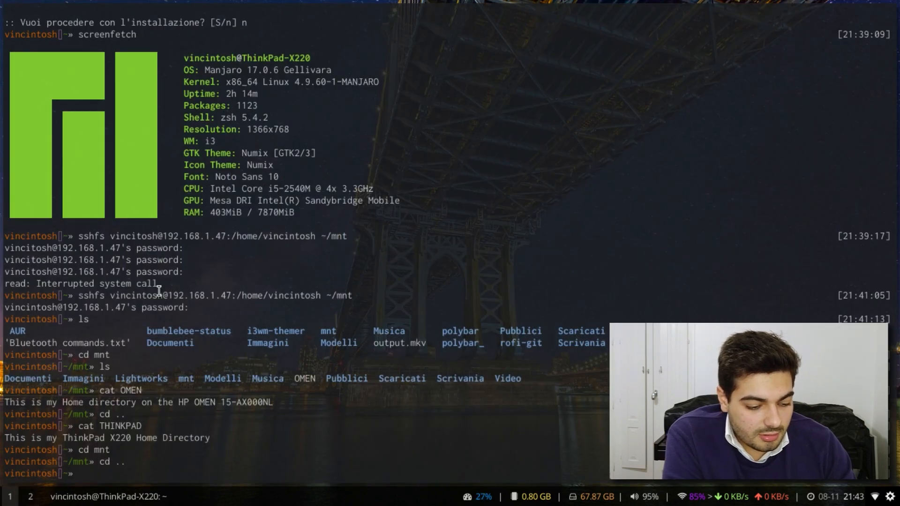
# - Unmount the remote folder with fusermount -u ~/mnt and return to the file manager
pyautogui.write('f')
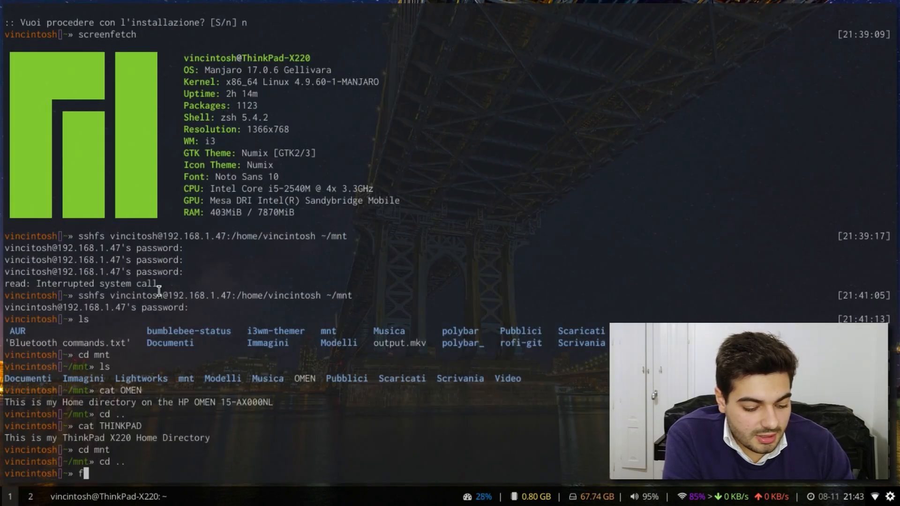
pyautogui.write('usermou')
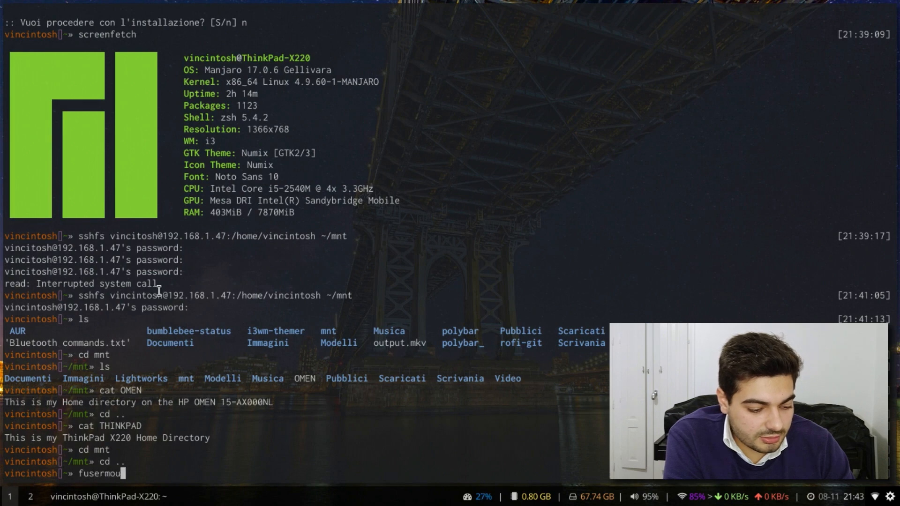
pyautogui.write('nt -u')
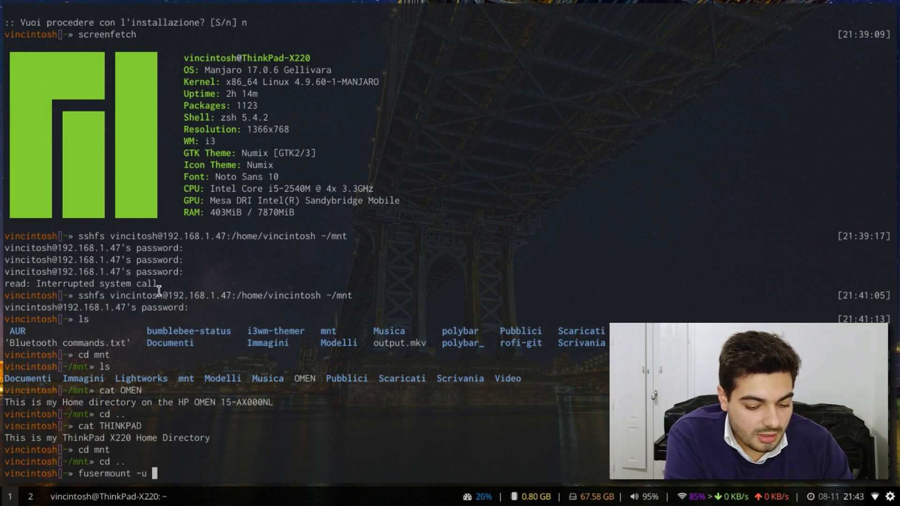
pyautogui.write('~/mnt')
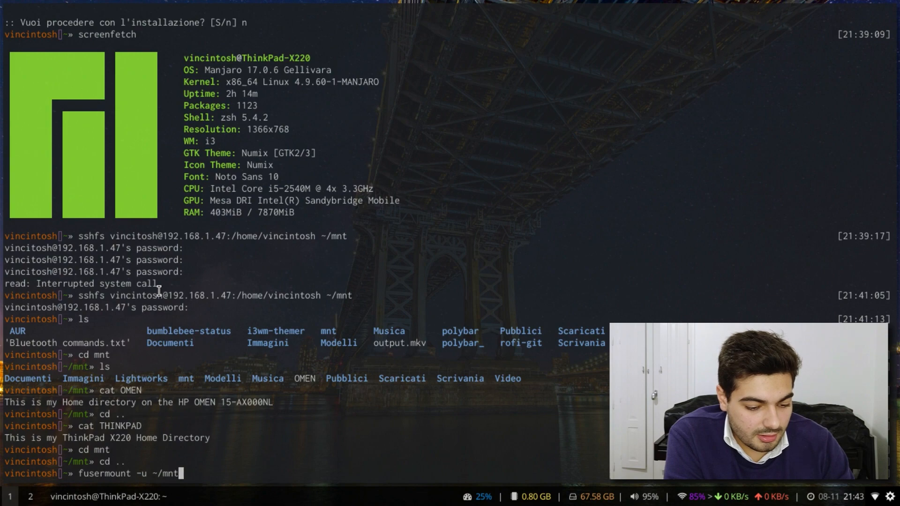
pyautogui.press('Return')
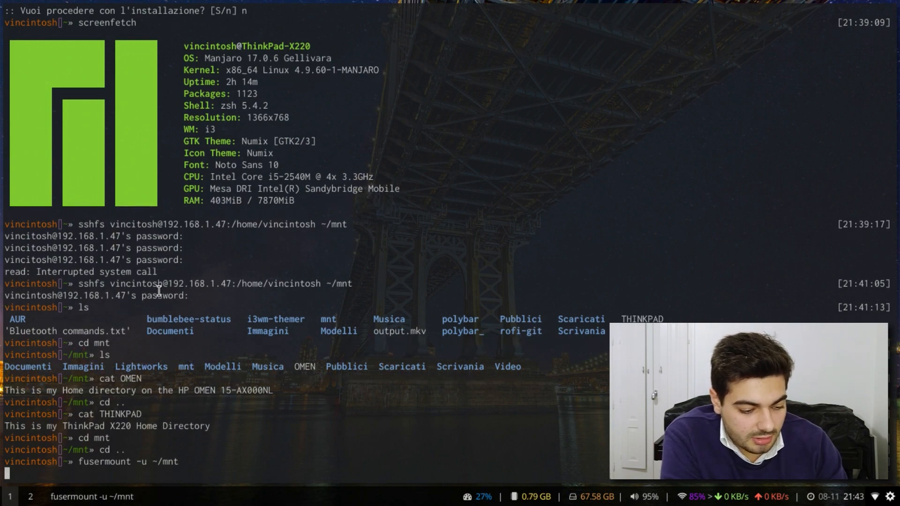
pyautogui.press('Return')
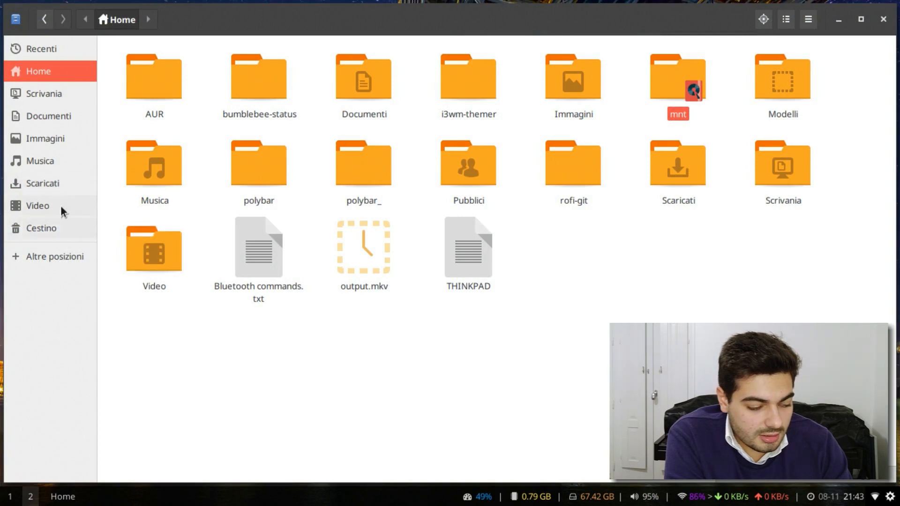
pyautogui.moveTo(56, 230)
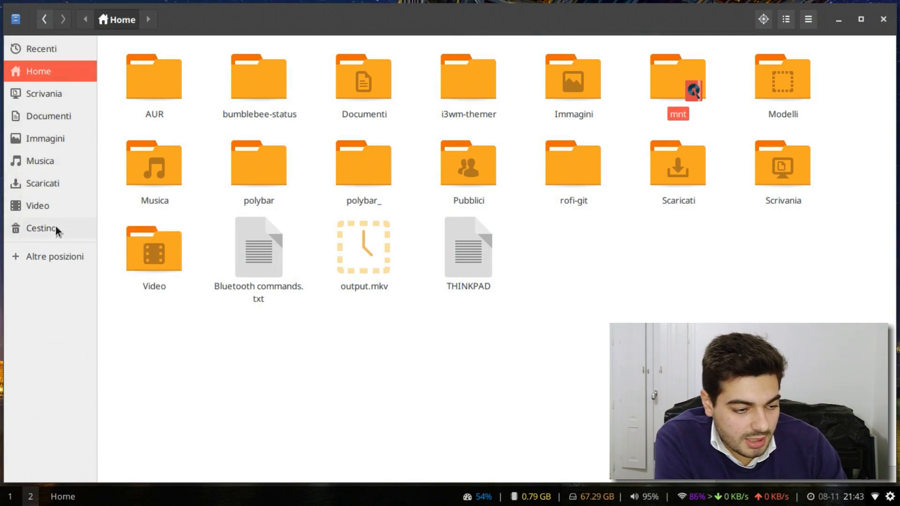